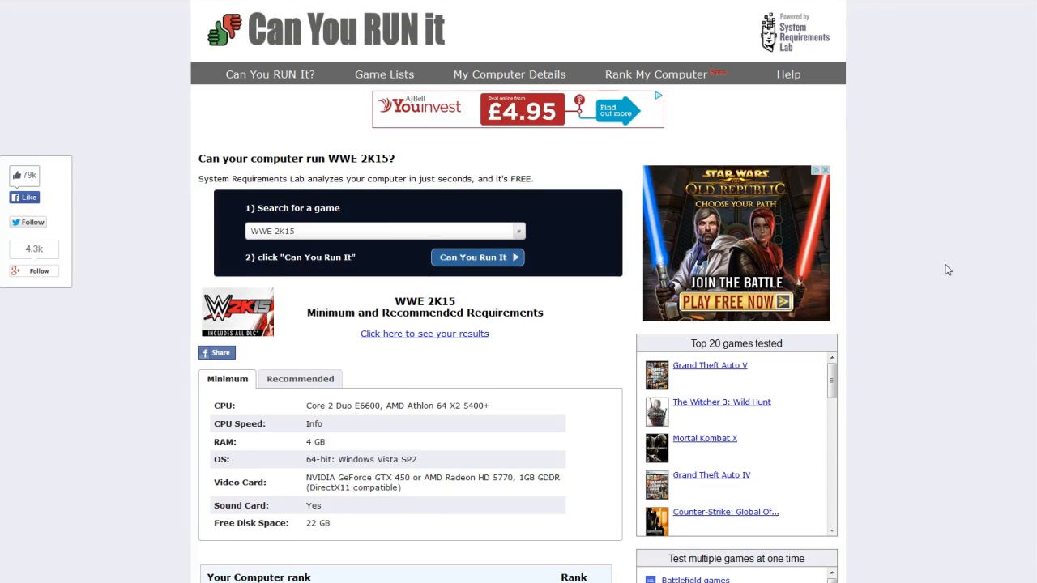
# Review WWE 2K15's minimum requirements and computer rank, then view the Recommended requirements.
pyautogui.scroll(-3)
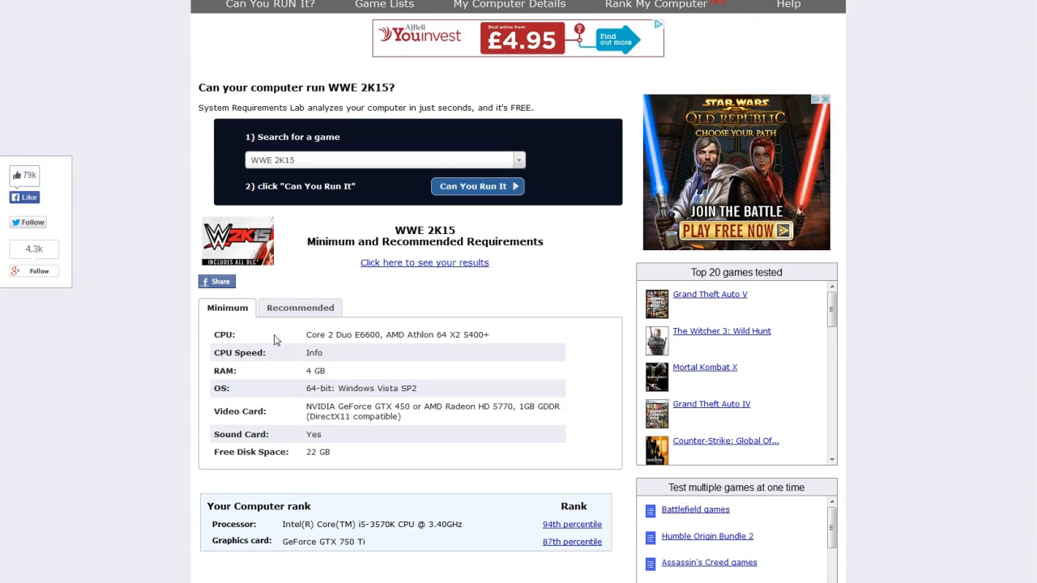
pyautogui.moveTo(175, 344)
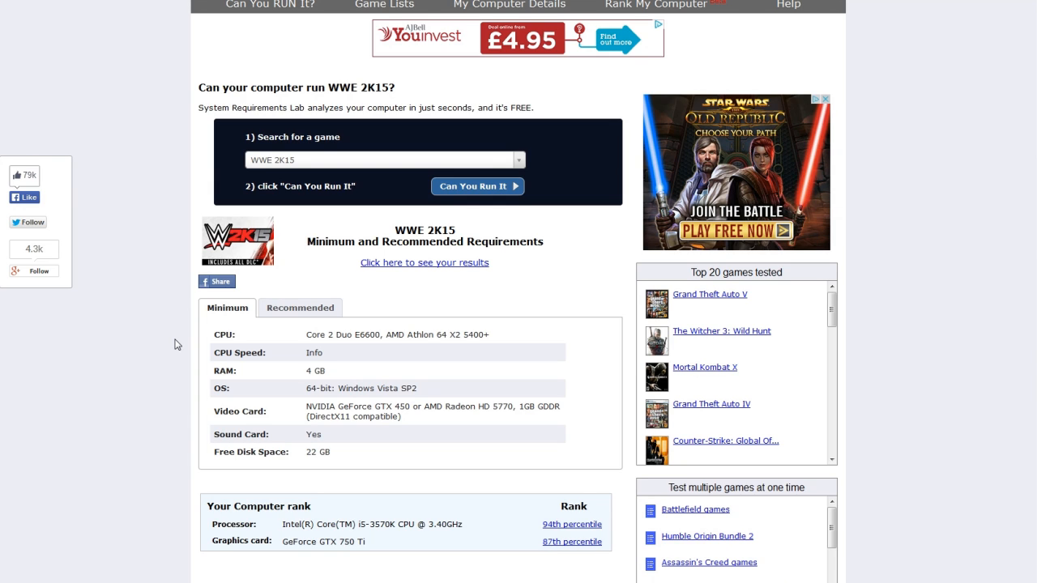
pyautogui.click(300, 308)
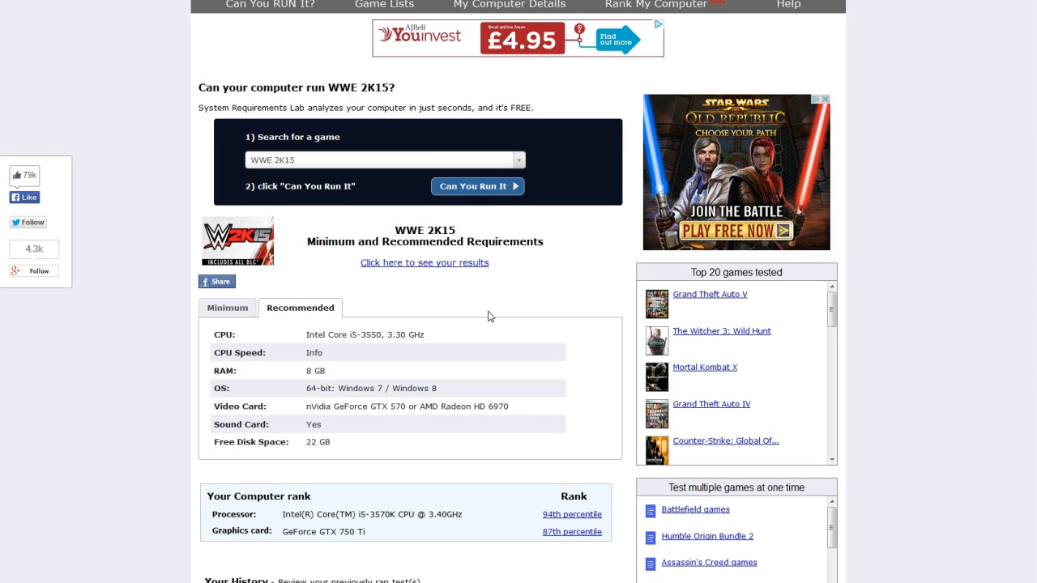
pyautogui.moveTo(933, 262)
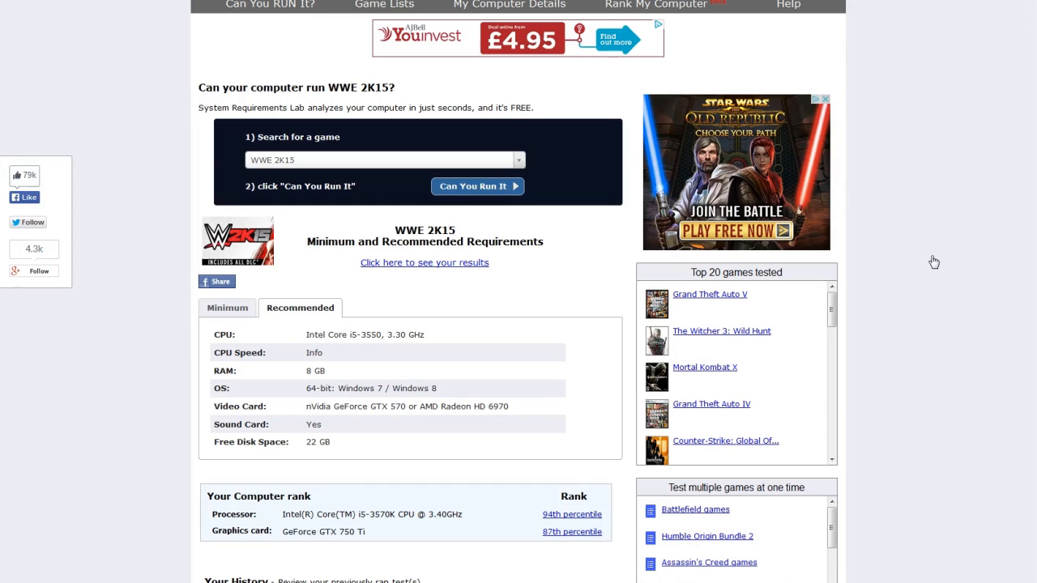
pyautogui.moveTo(932, 260)
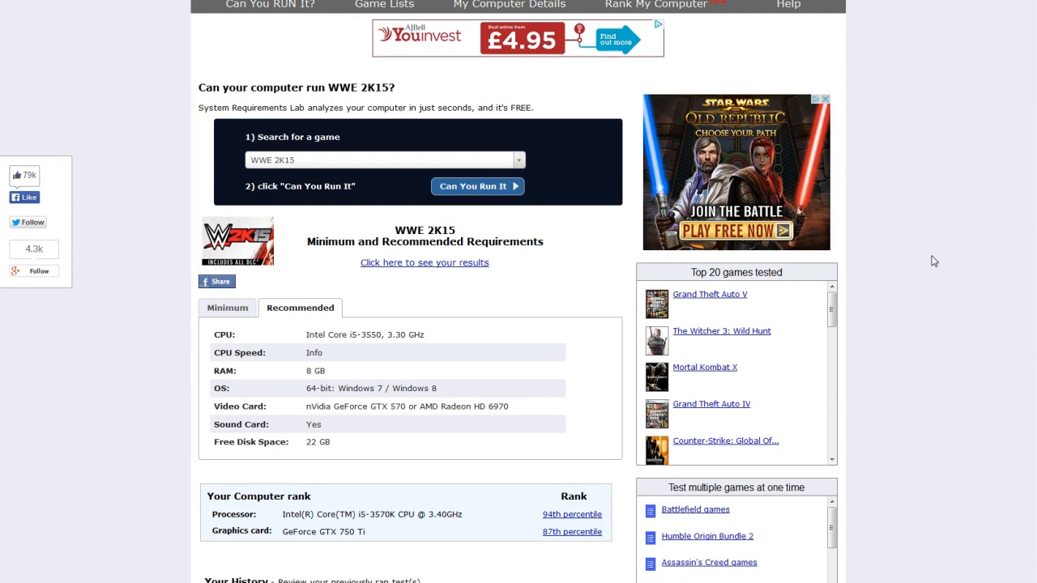
# Start the WWE 2K15 compatibility check with the 'Can You Run It' button.
pyautogui.click(476, 186)
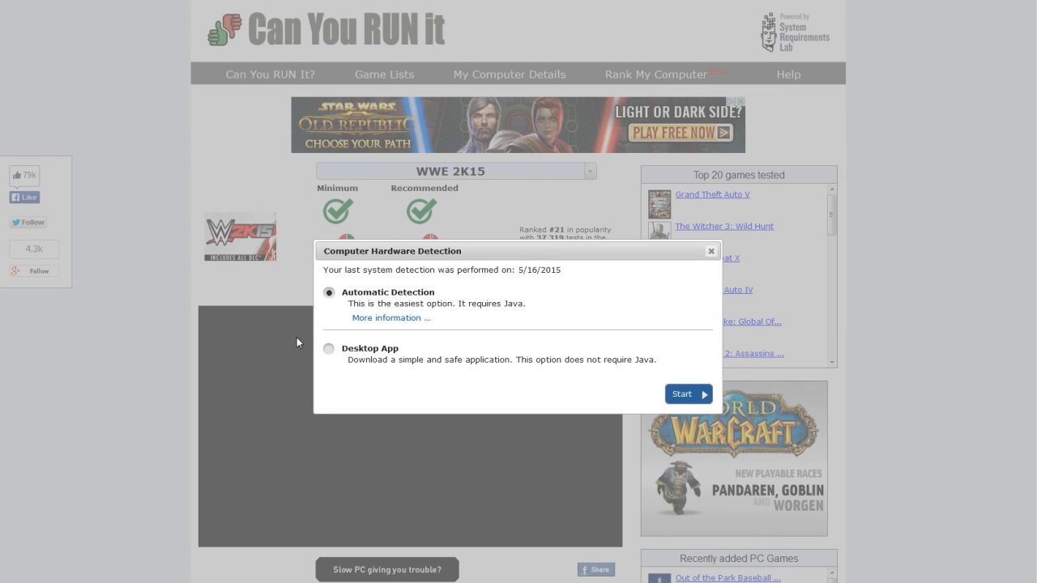
# Choose Desktop App hardware detection and start it.
pyautogui.click(329, 348)
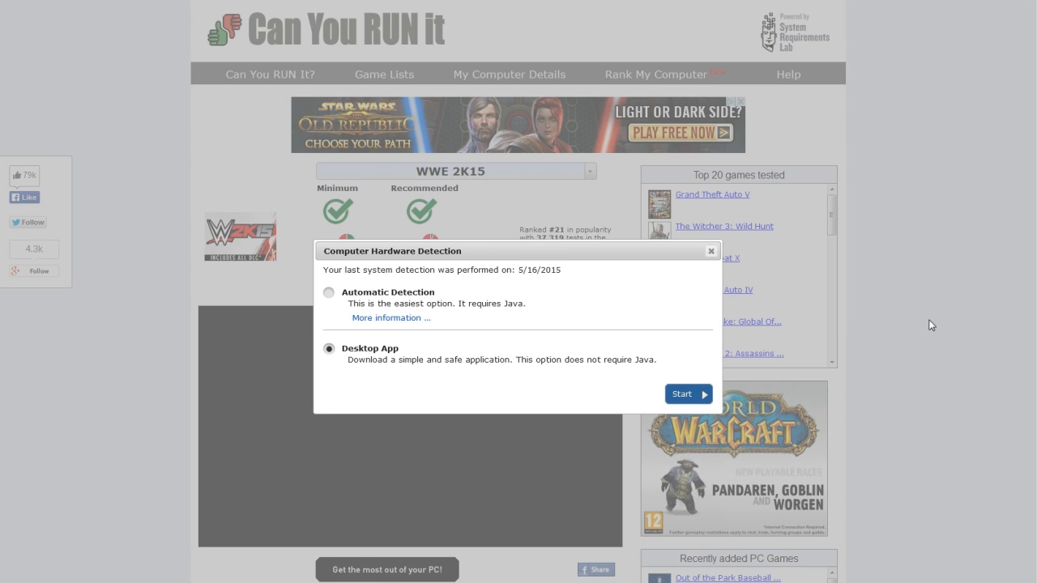
pyautogui.click(683, 393)
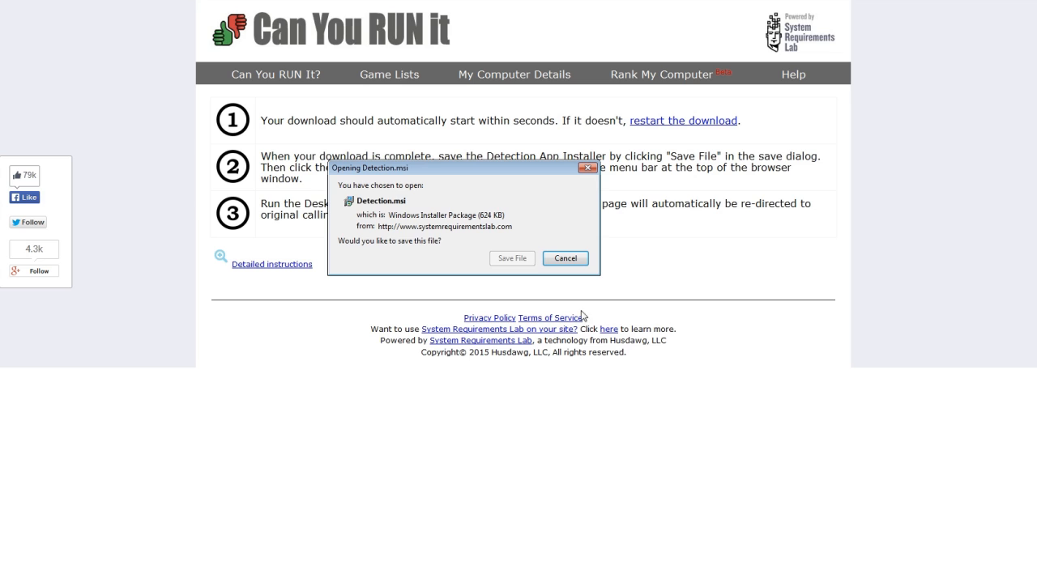
# Save the Detection.msi installer to disk.
pyautogui.click(511, 257)
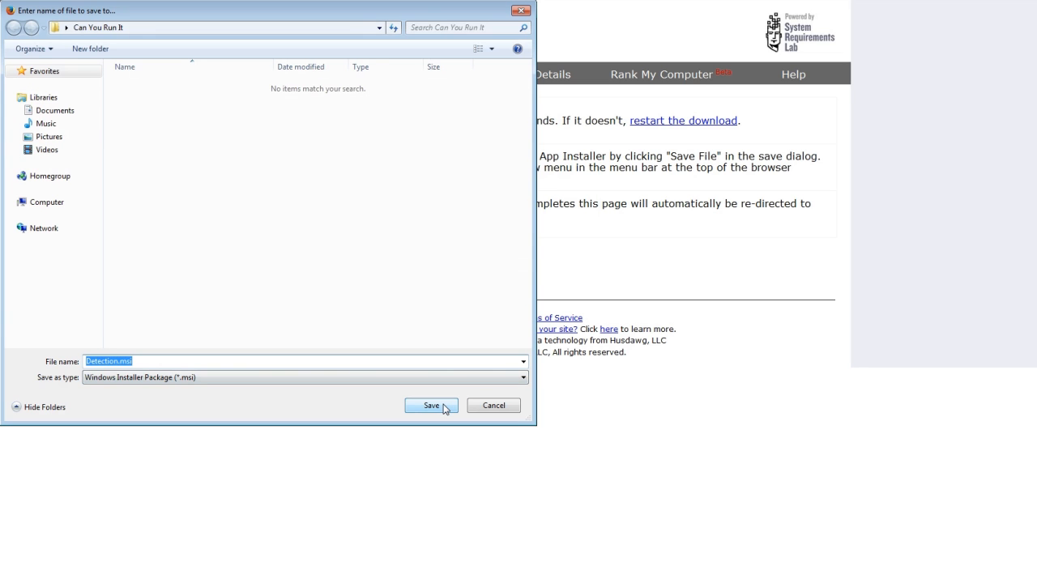
pyautogui.click(430, 405)
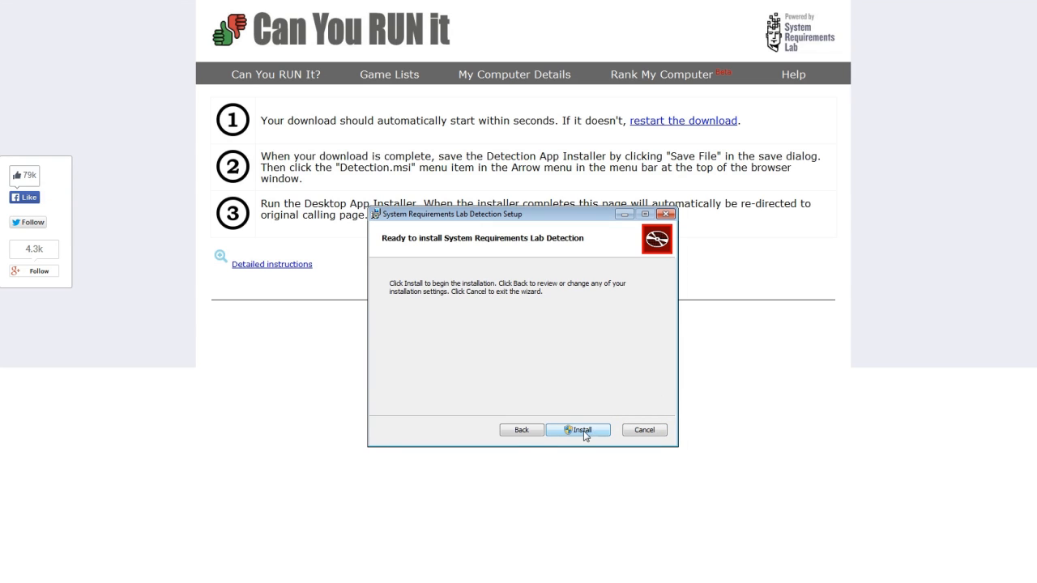
# Install System Requirements Lab Detection and finish with detection launching.
pyautogui.click(578, 429)
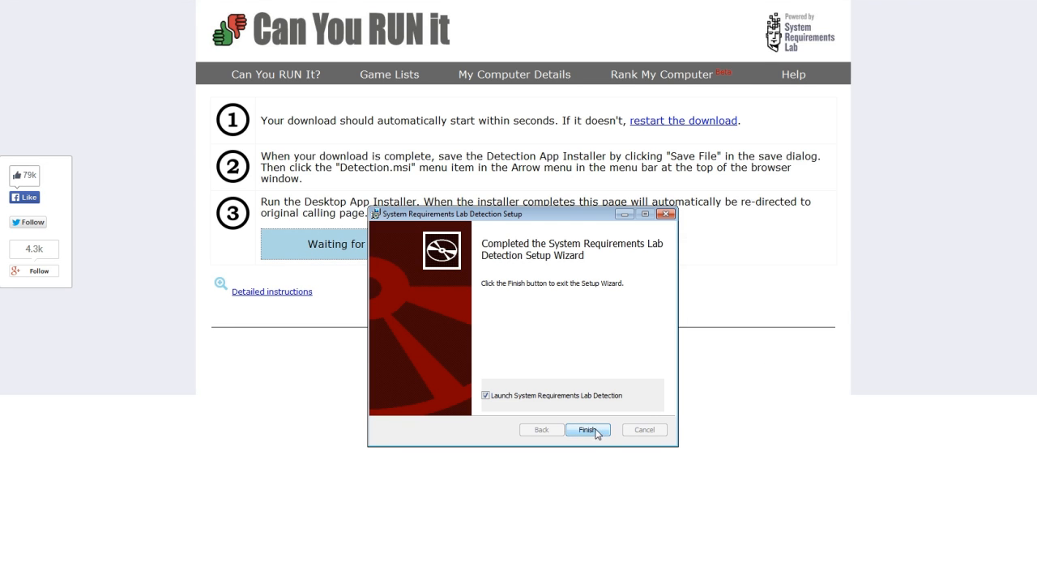
pyautogui.click(586, 430)
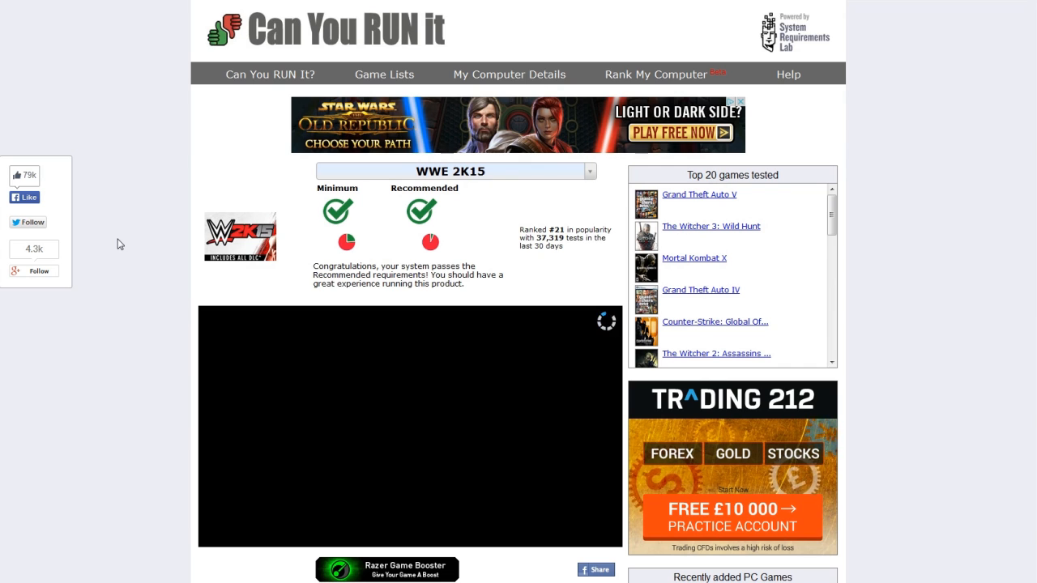
# Scroll through the Minimum video card, CPU, RAM, OS and disk comparisons.
pyautogui.scroll(-3)
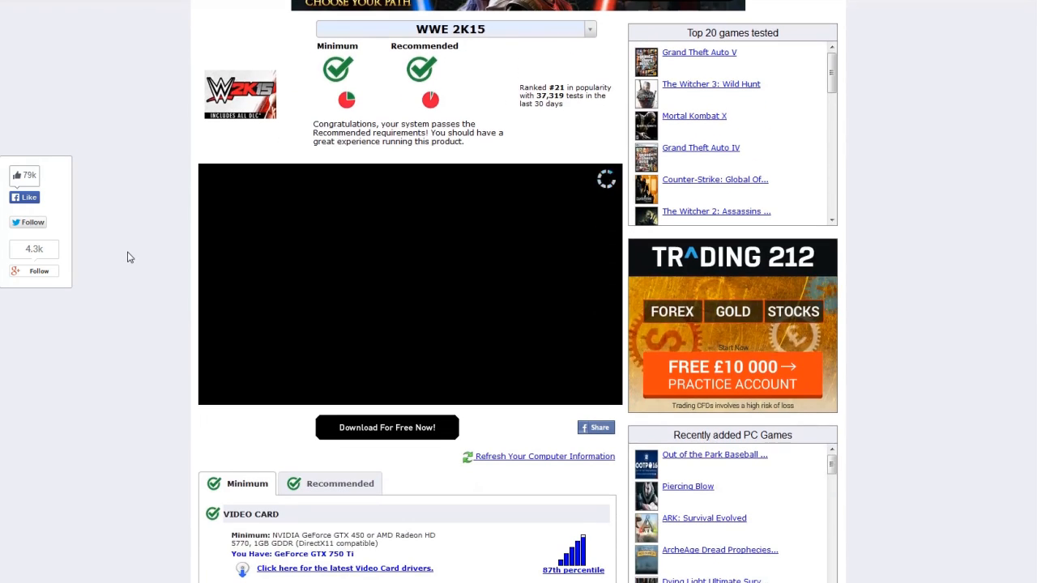
pyautogui.scroll(-3)
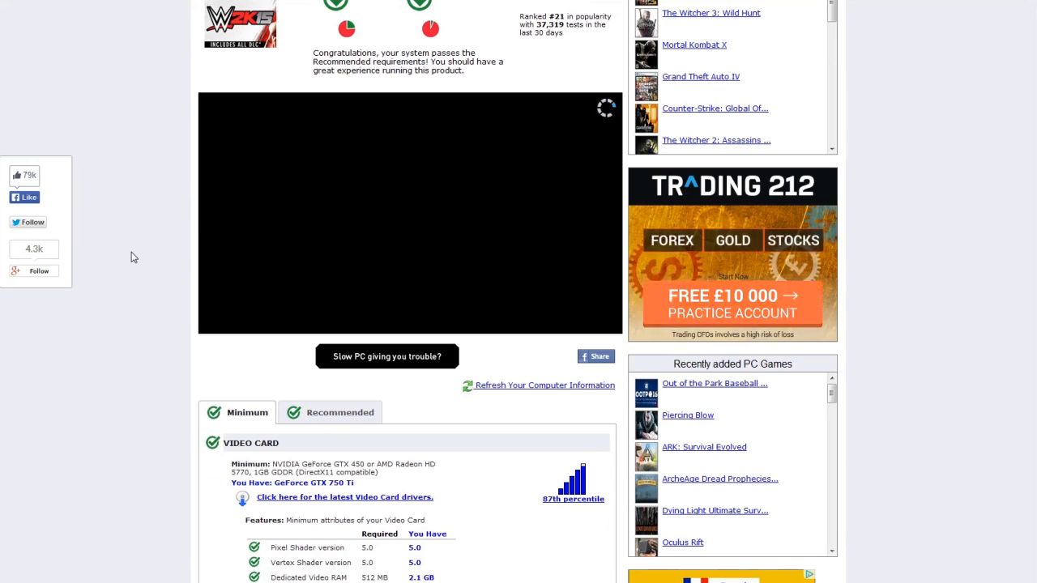
pyautogui.scroll(-3)
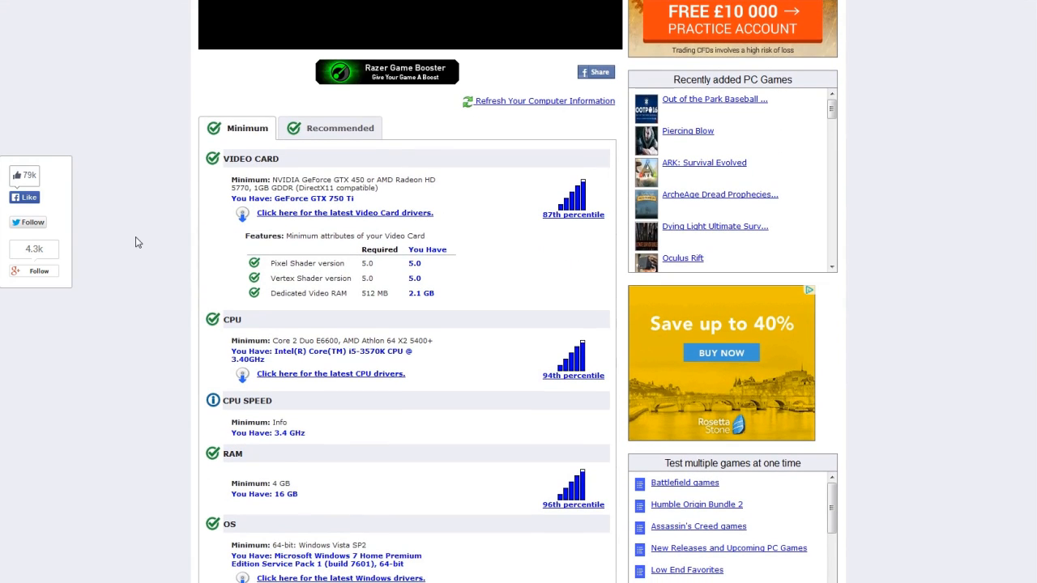
pyautogui.moveTo(158, 270)
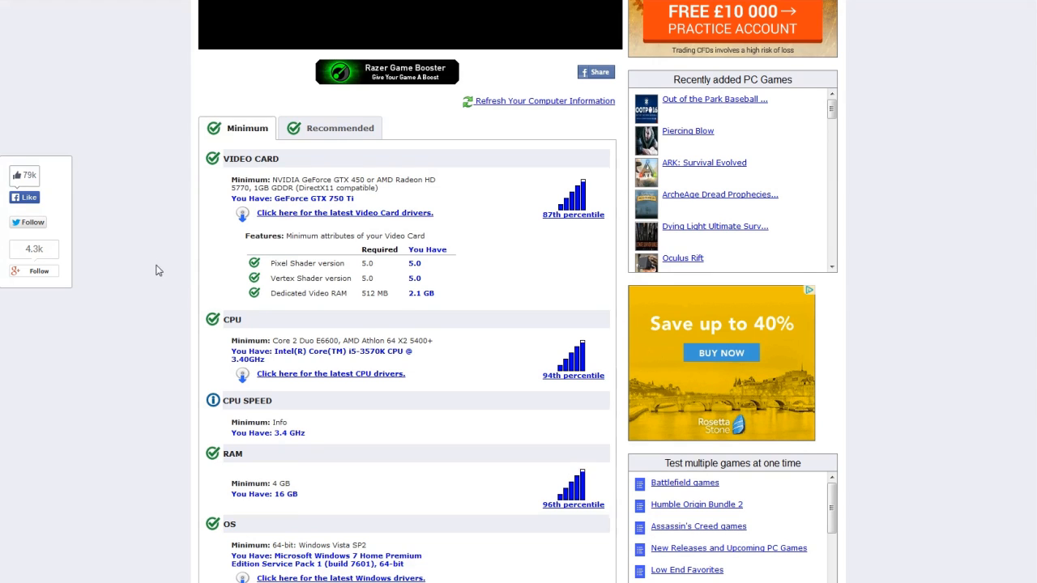
pyautogui.scroll(-3)
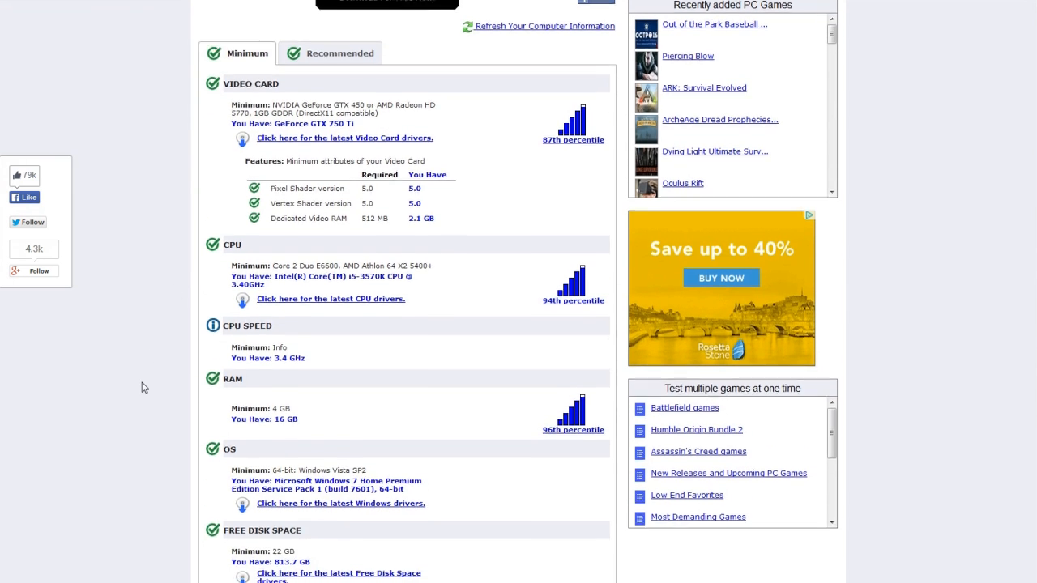
pyautogui.scroll(-3)
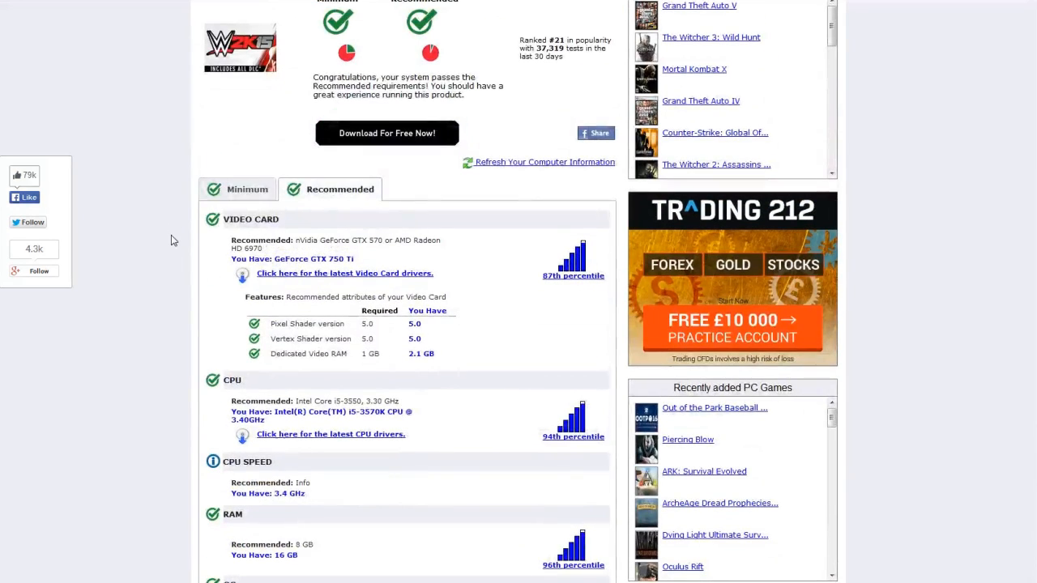
# Scroll through the Recommended breakdown down to free disk space and sound card.
pyautogui.scroll(-3)
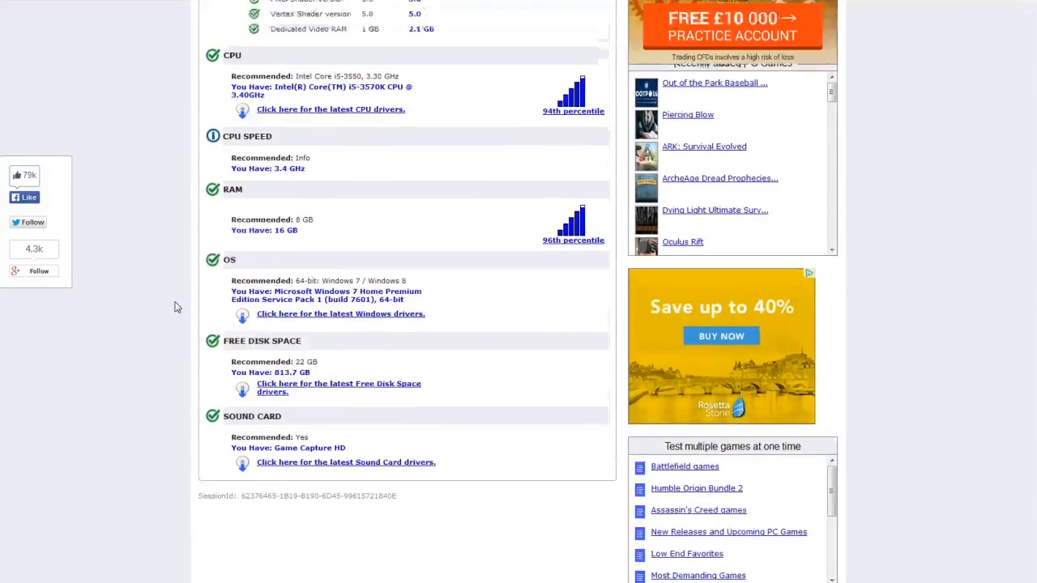
pyautogui.scroll(3)
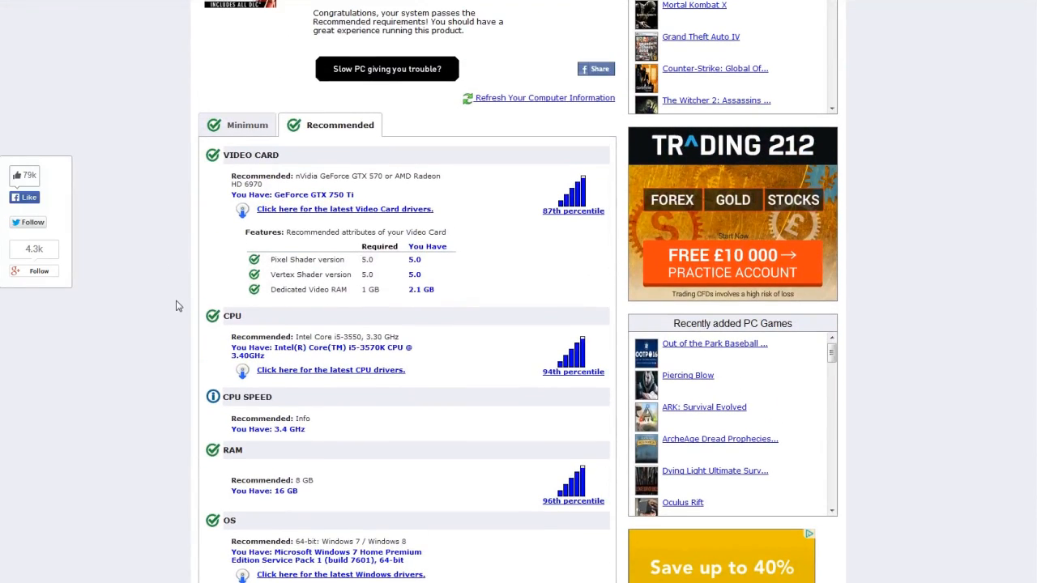
pyautogui.scroll(-3)
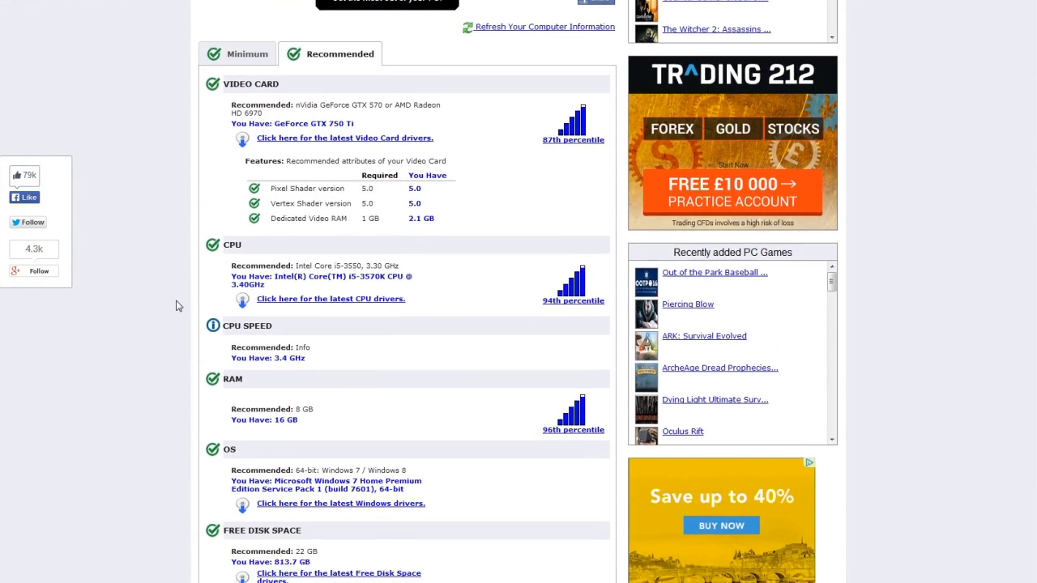
pyautogui.scroll(-3)
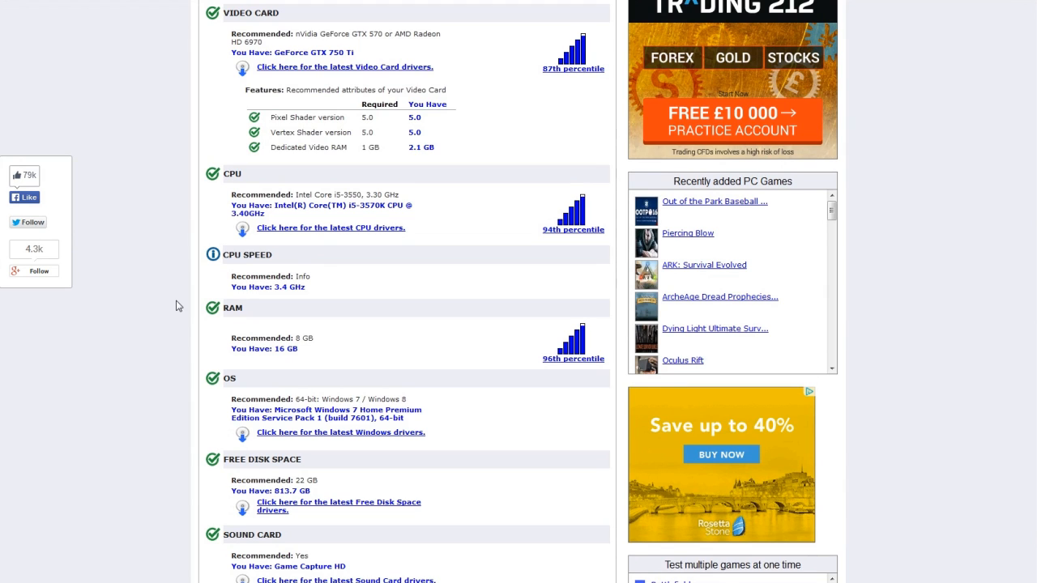